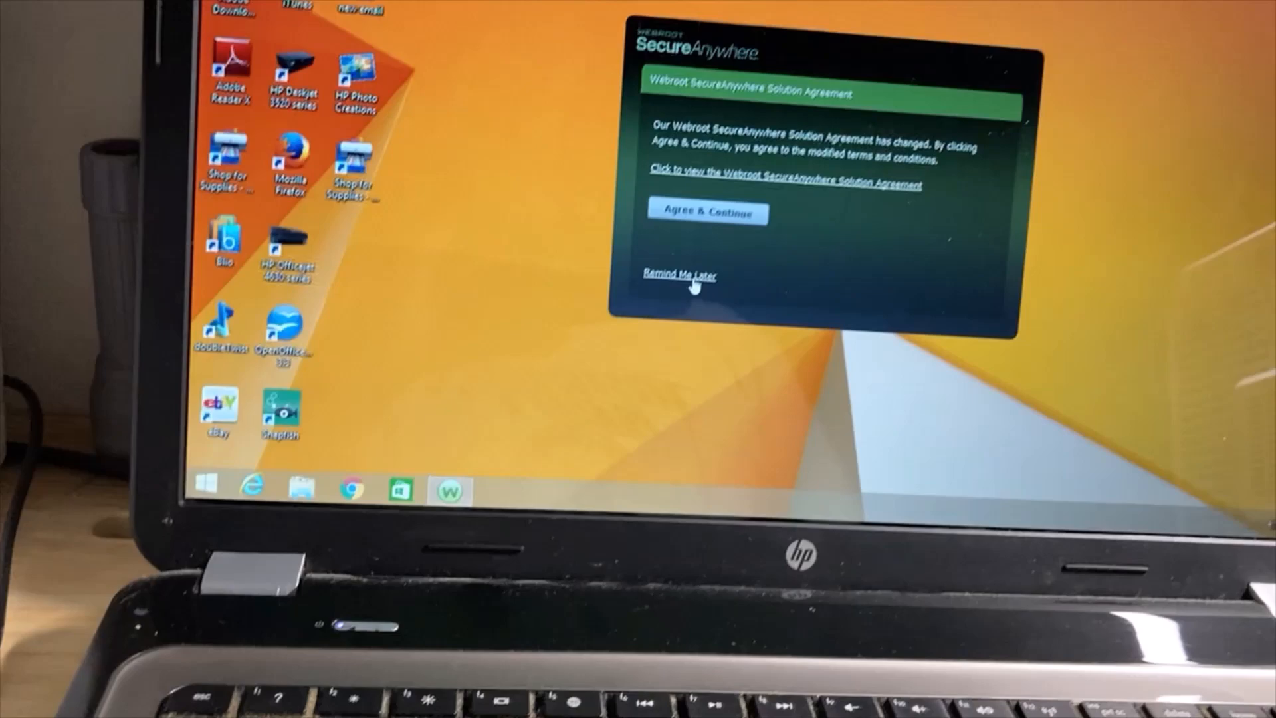
Dismiss the Webroot agreement notice with Remind Me Later
left_click(679, 275)
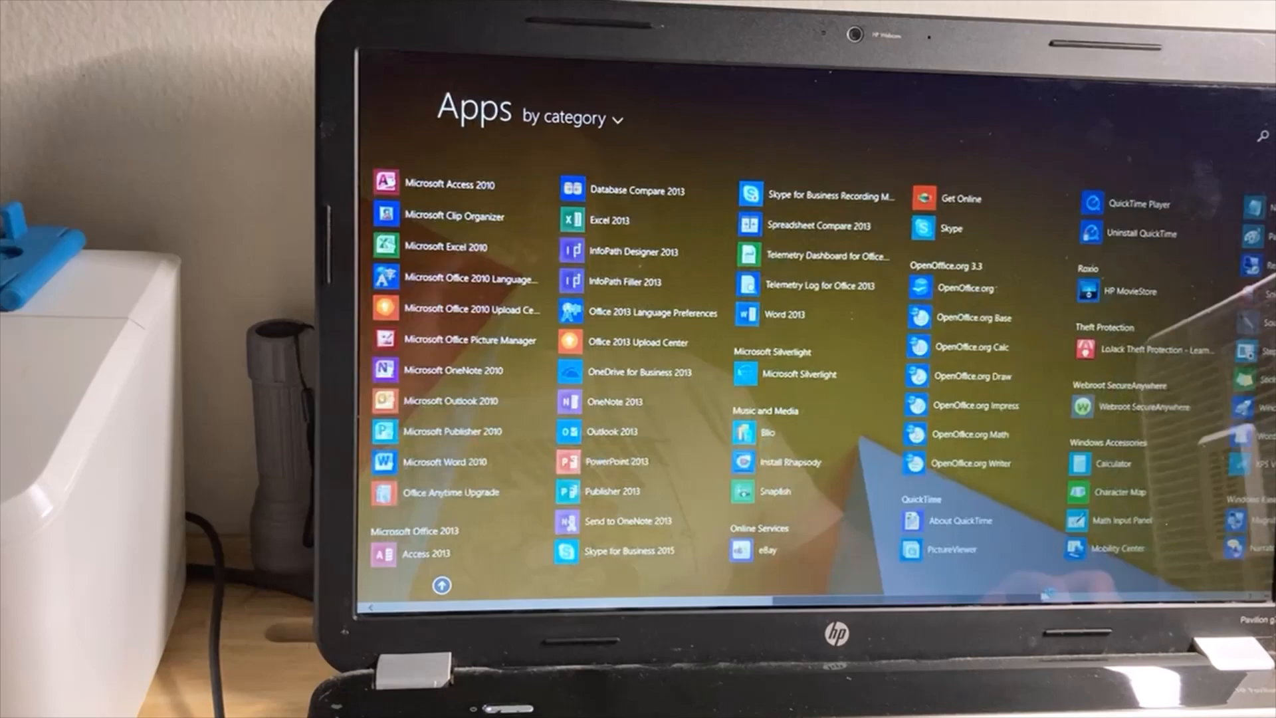
Scroll right through the Apps view before launching the browser
scroll("right", 3)
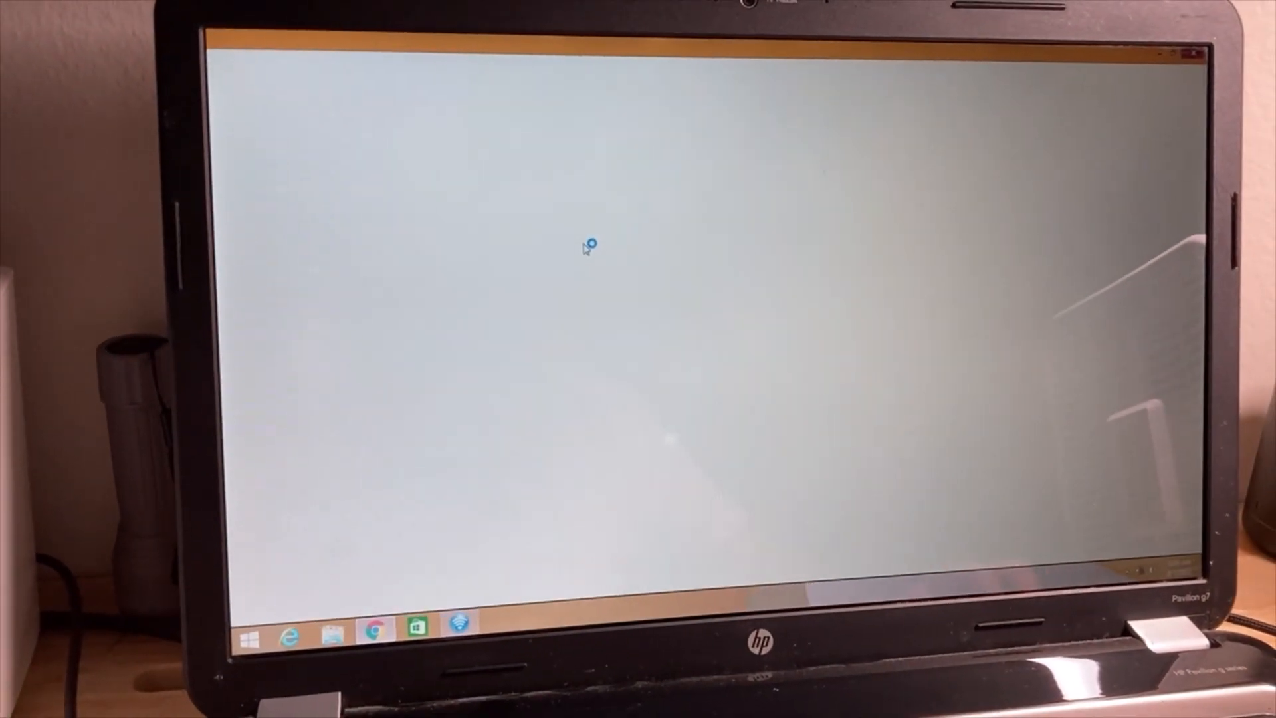
Close the Chrome tab reporting no Internet connection for the NOAA page
left_click(374, 632)
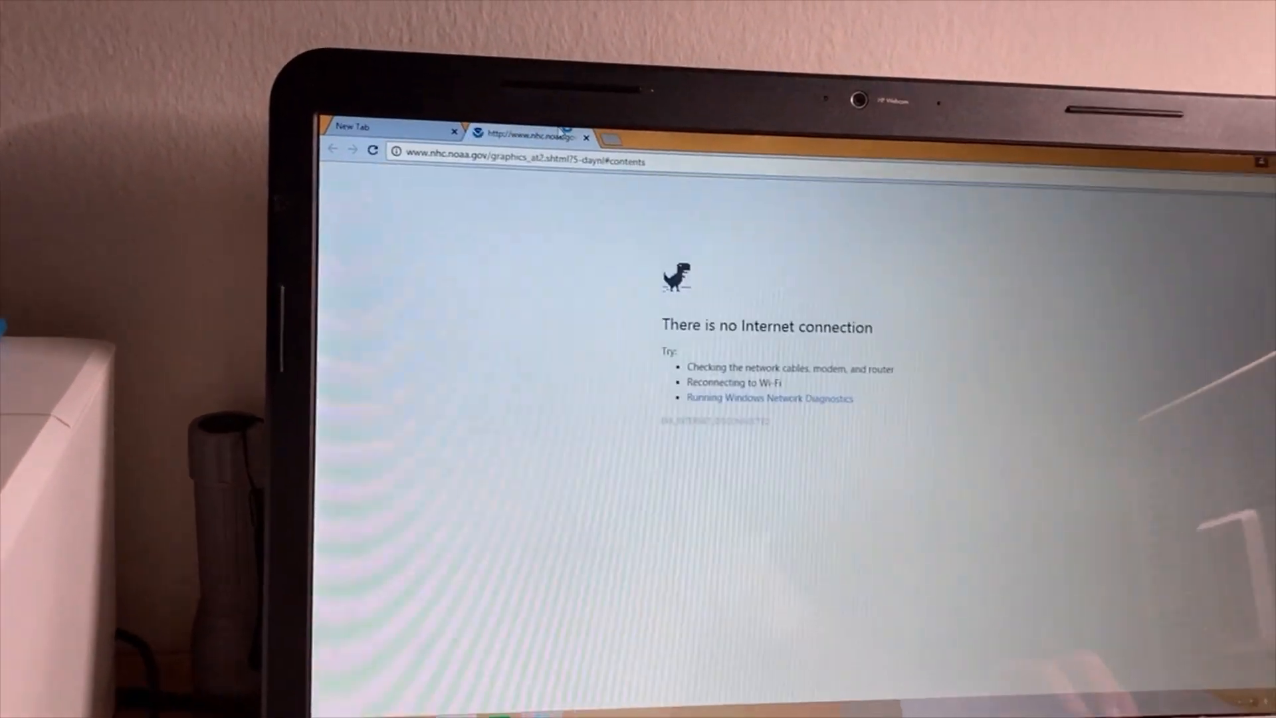
left_click(587, 136)
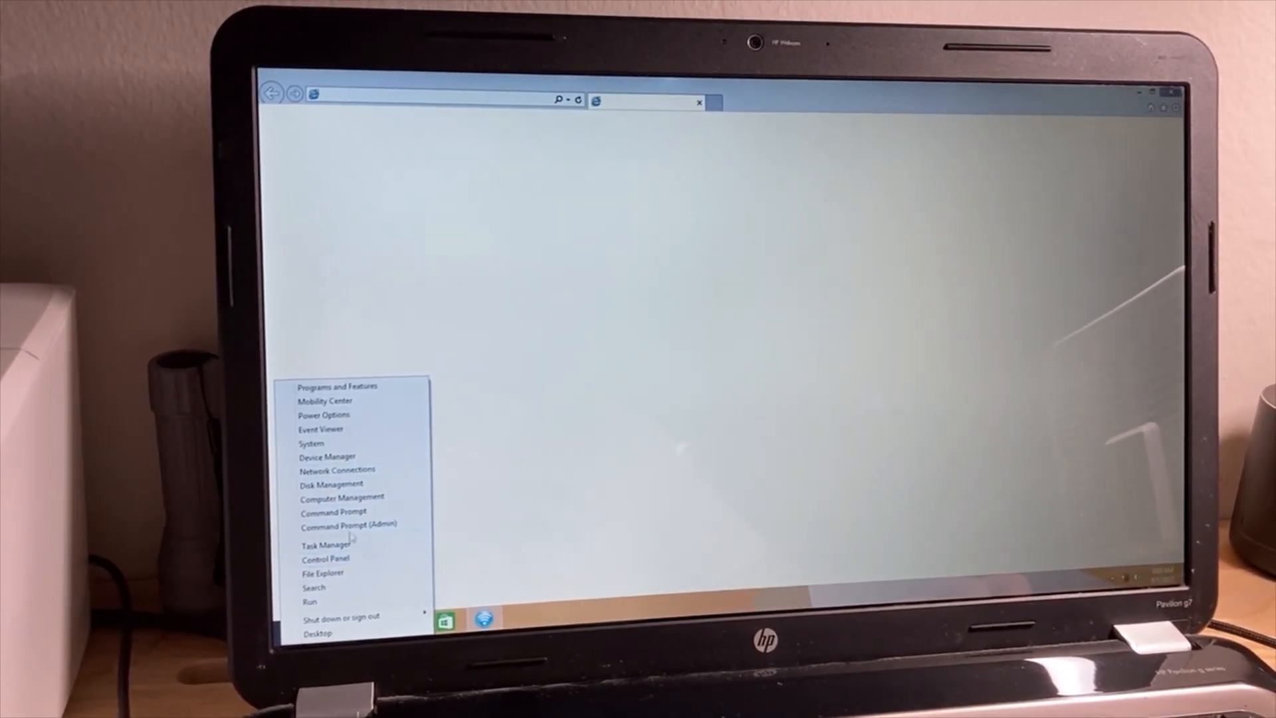
mouse_move(309, 440)
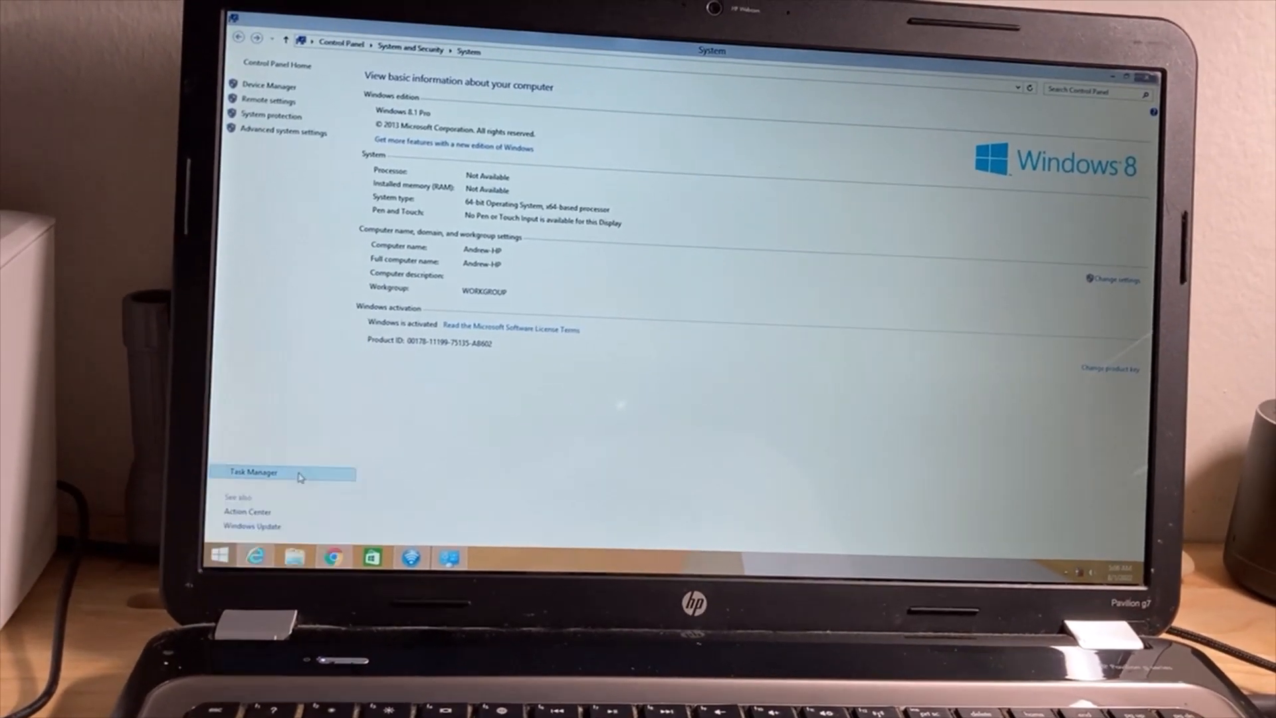
Show Task Manager's Performance tab with the AMD Phenom II P960 quad-core CPU details
left_click(250, 472)
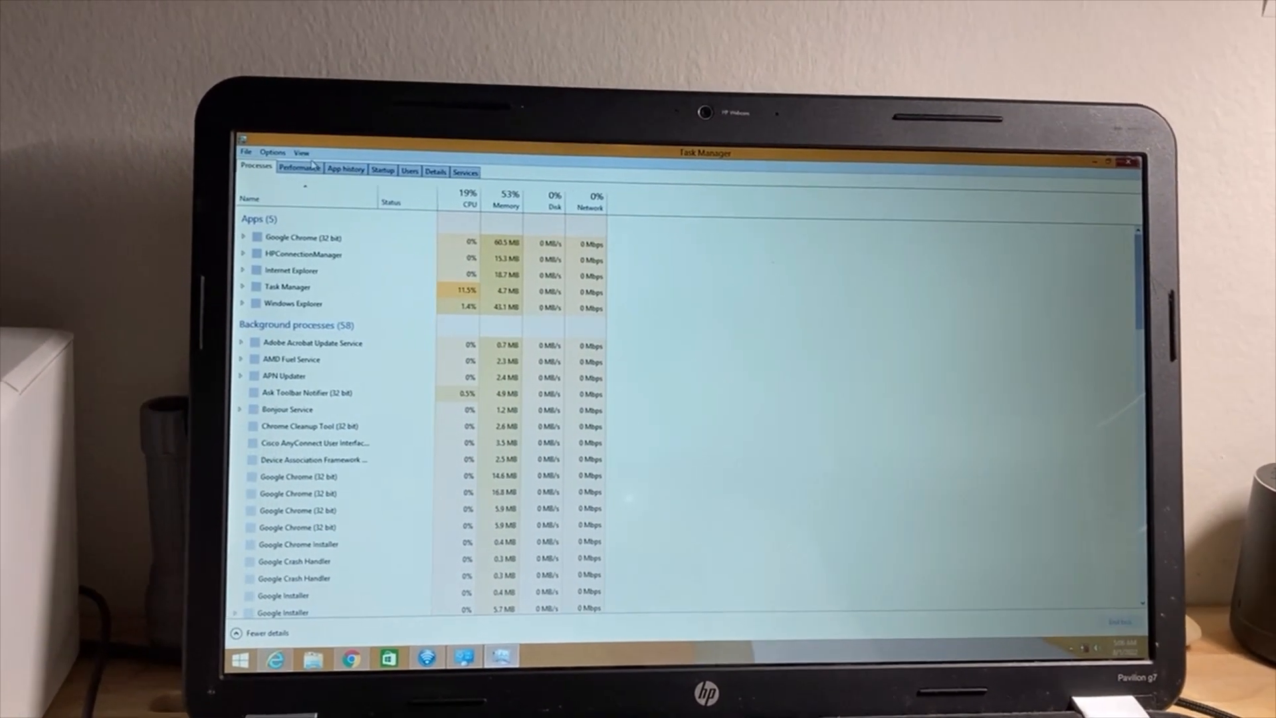
left_click(298, 169)
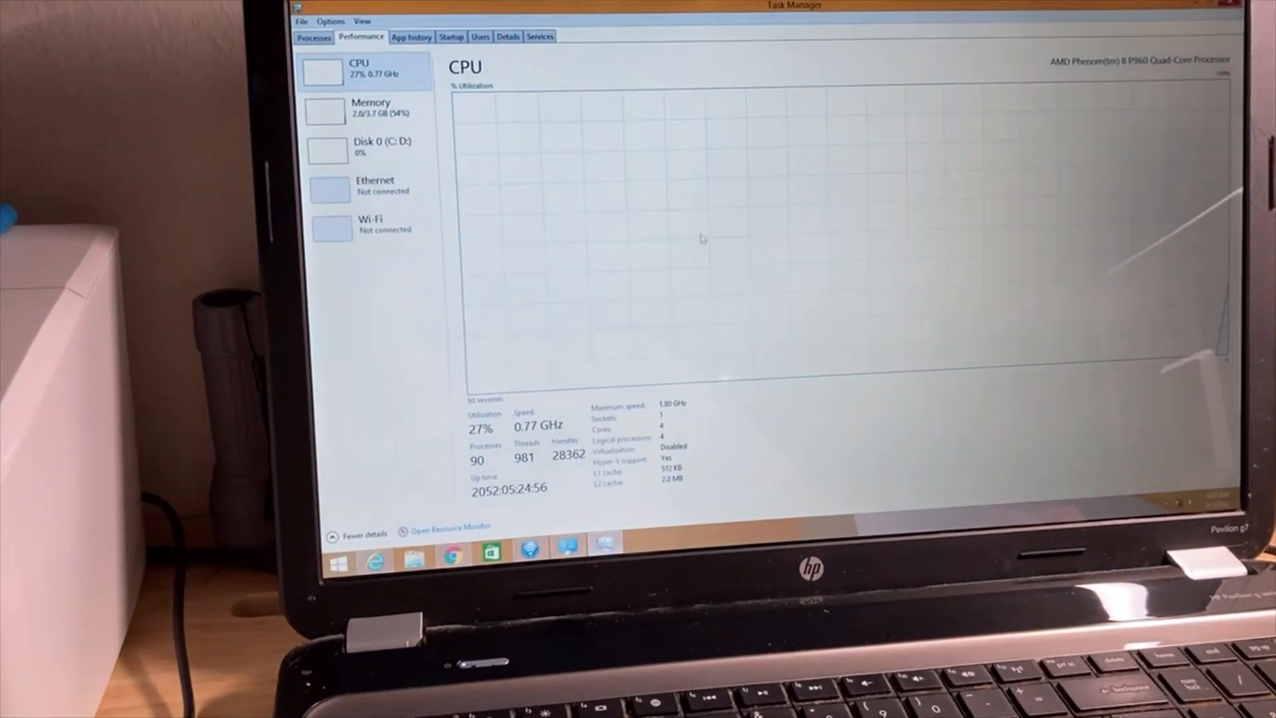
Review the 4.0 GB DDR3 memory and 466 GB Disk 0 (C: D:) details, returning to memory and CPU
left_click(371, 106)
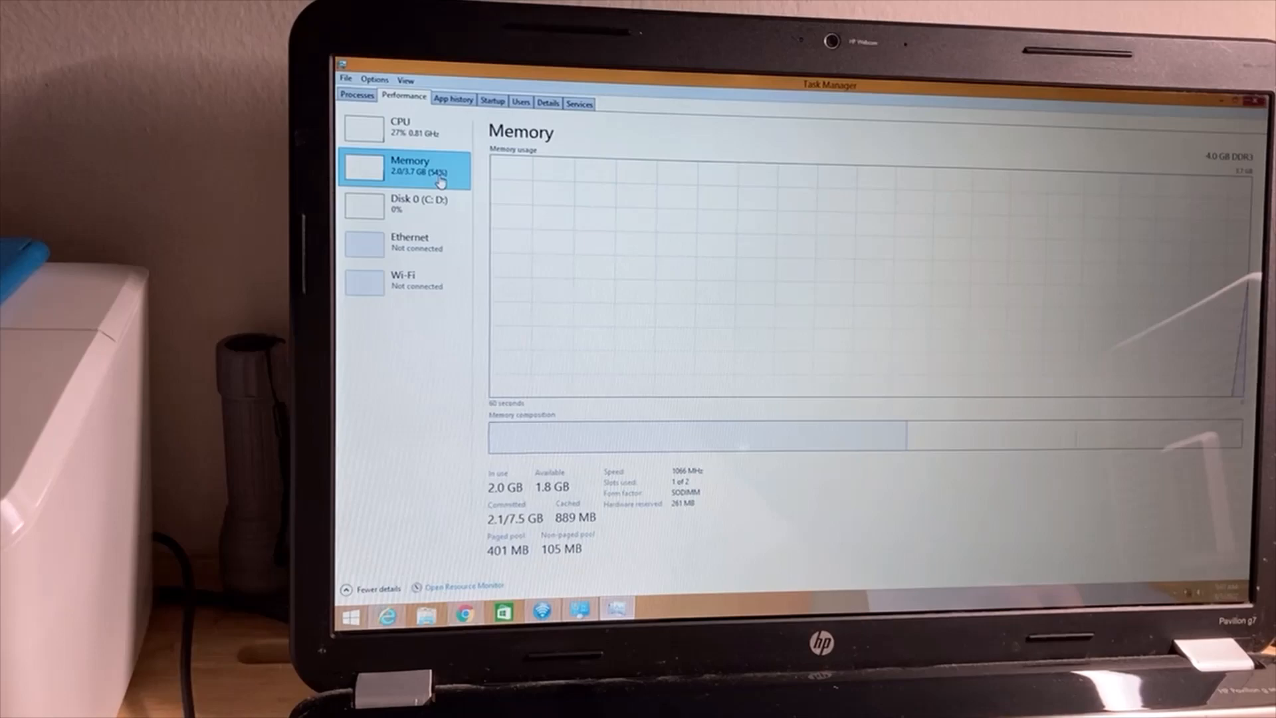
right_click(439, 179)
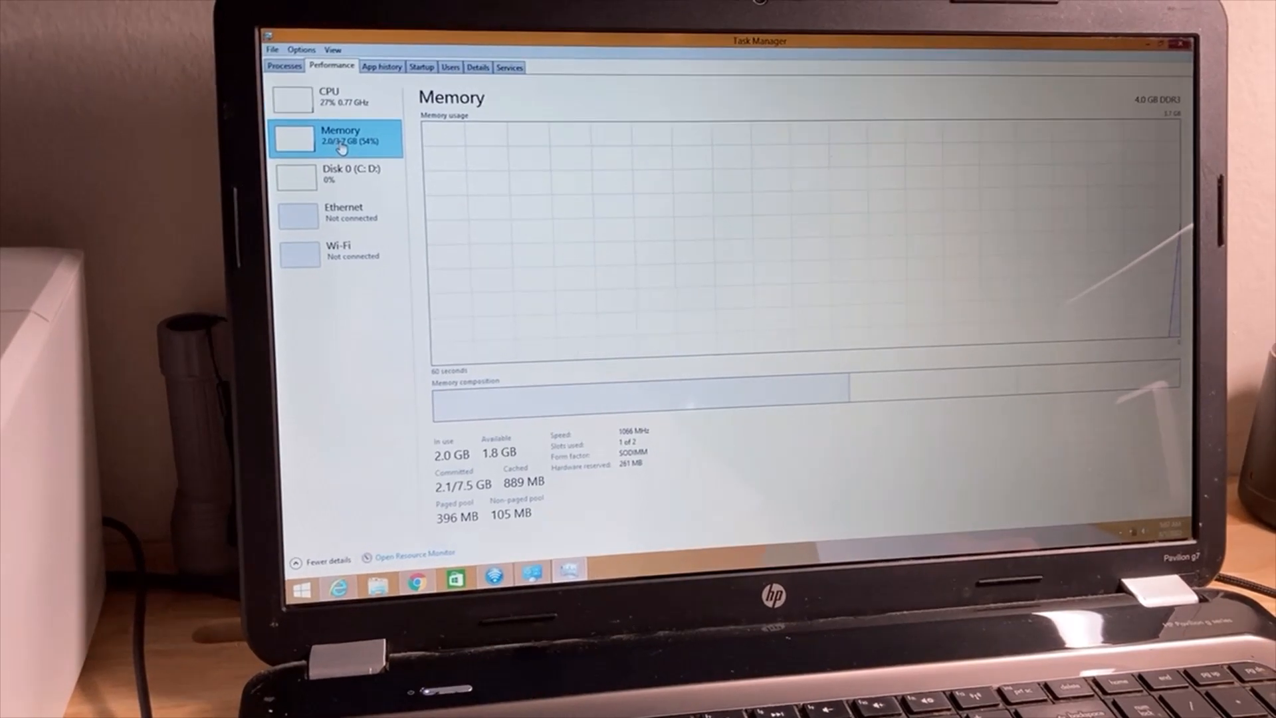
left_click(334, 174)
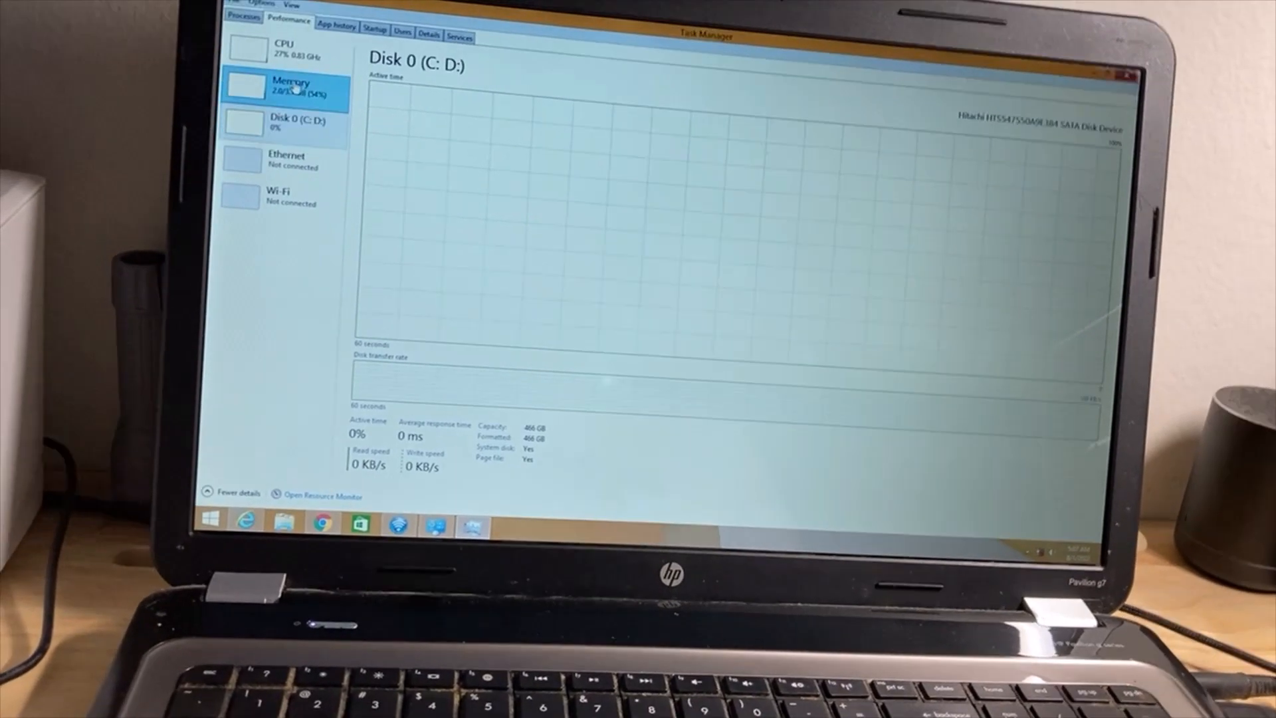
left_click(298, 113)
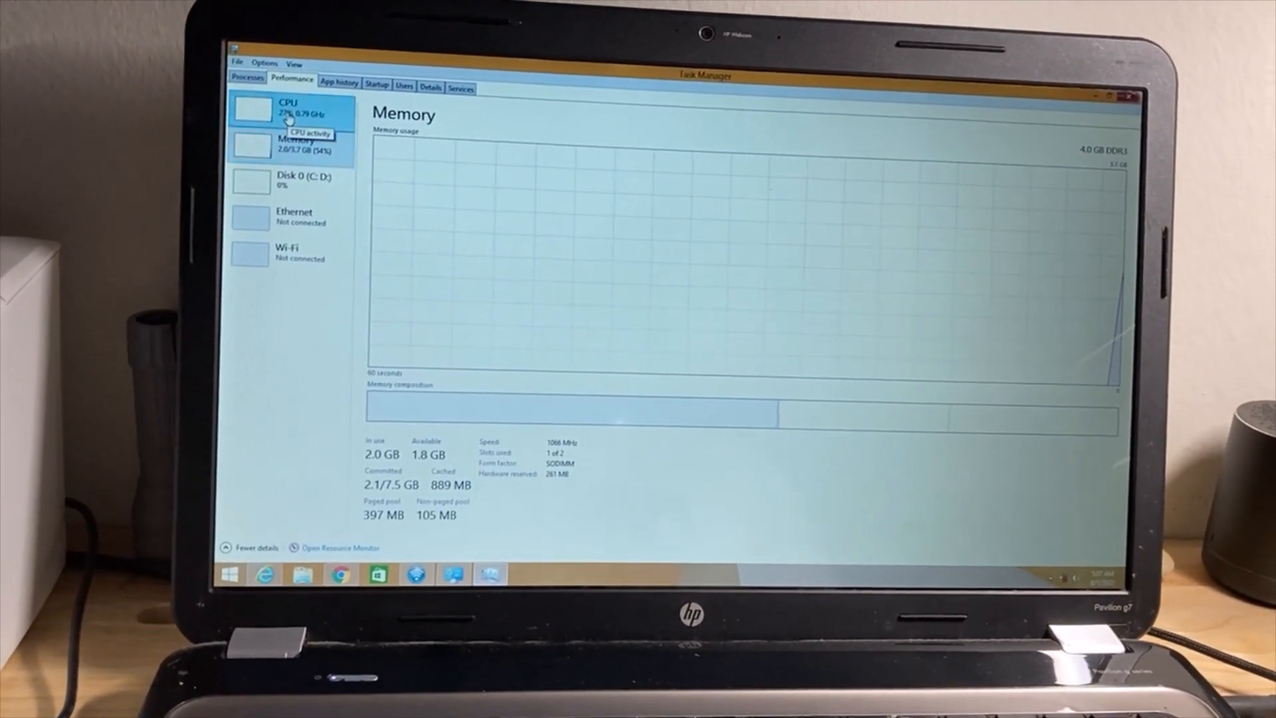
left_click(286, 108)
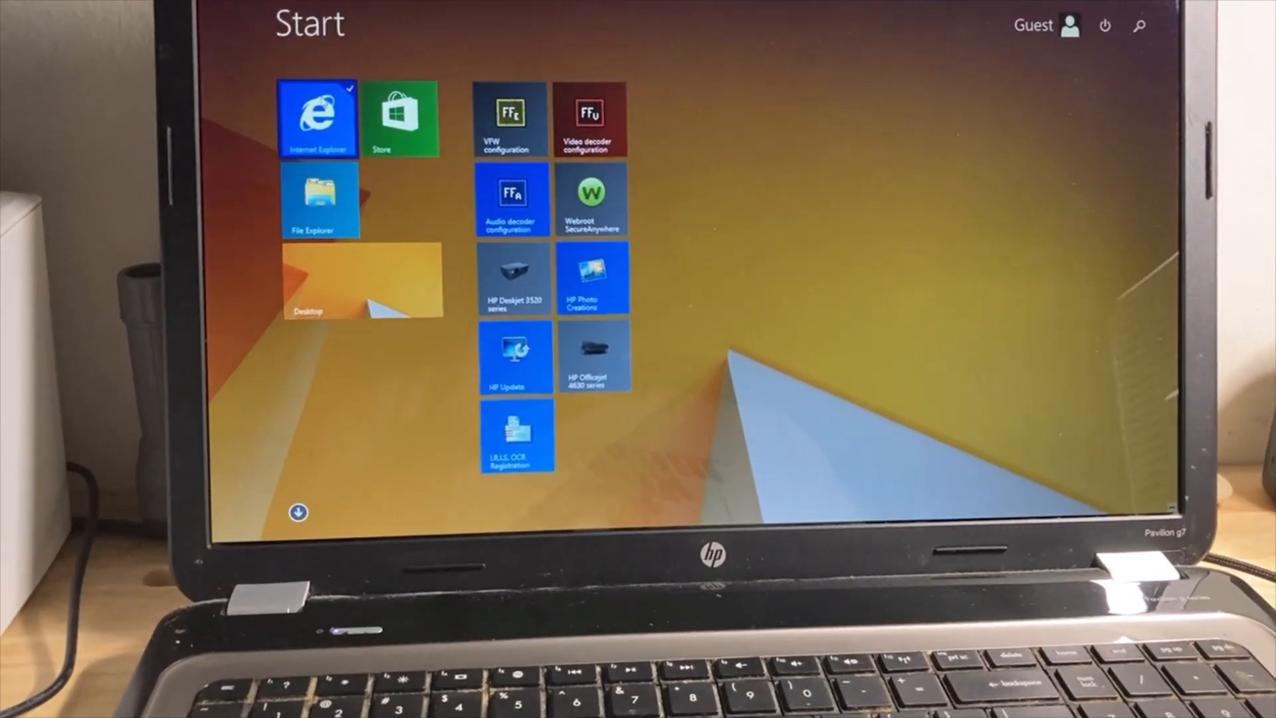
Show All Apps sorted by category from the Start screen's down arrow
left_click(317, 118)
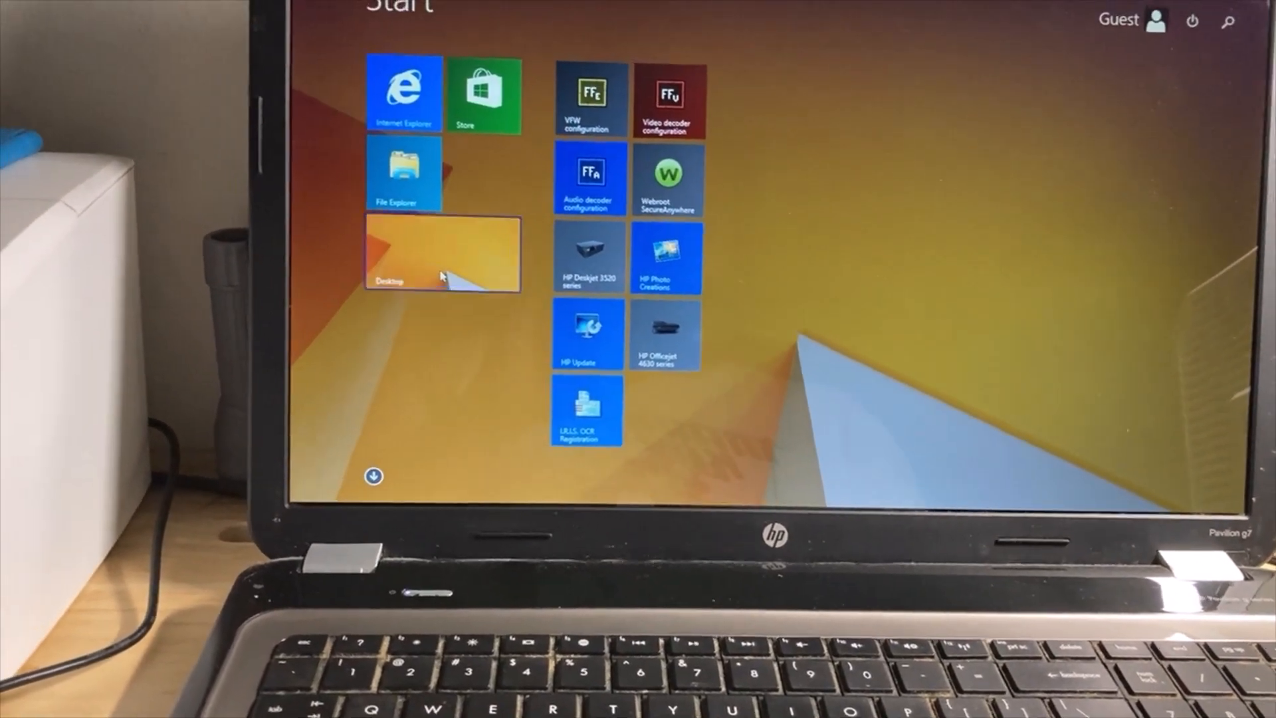
left_click(373, 476)
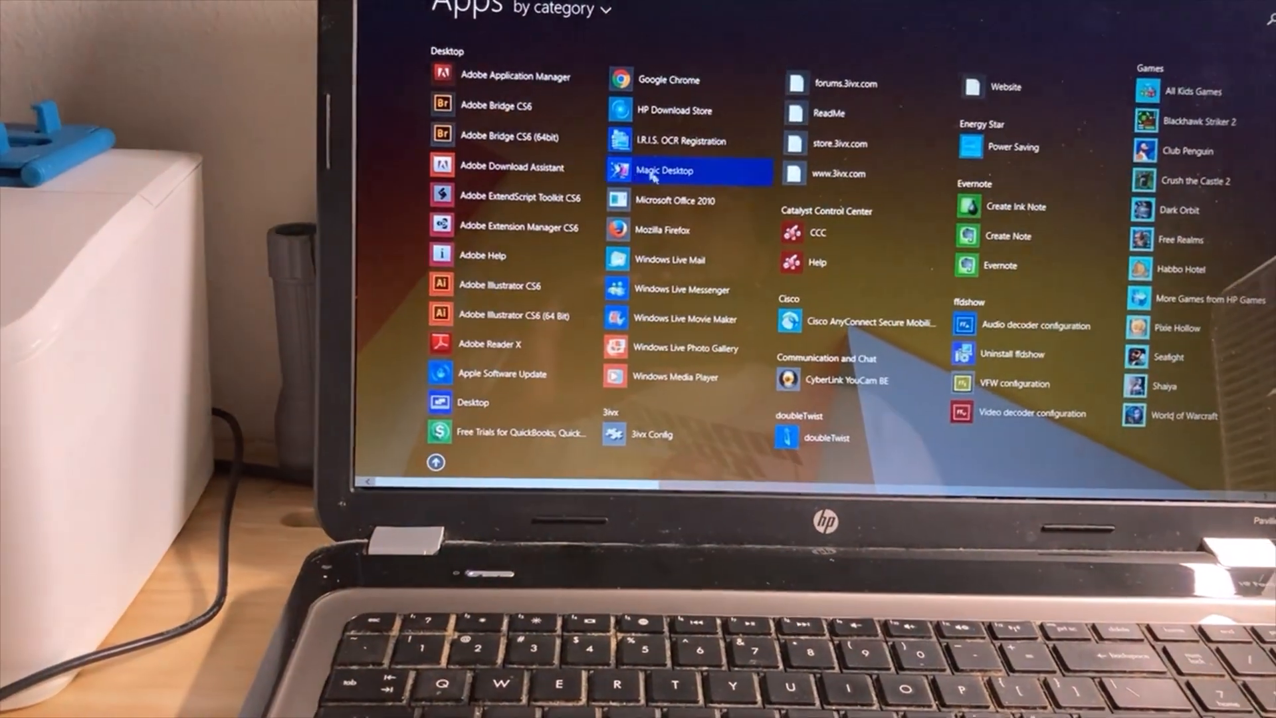